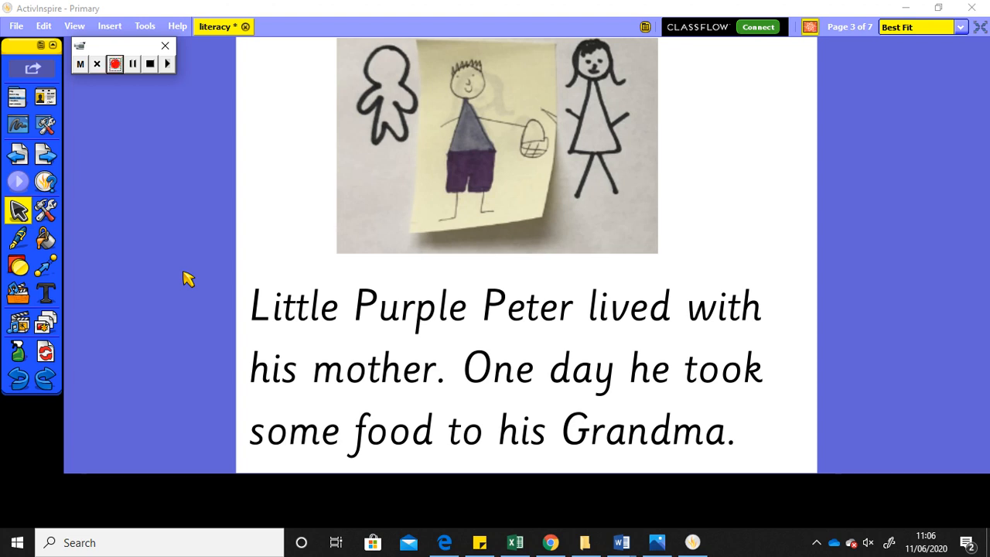
mouse_move(245, 317)
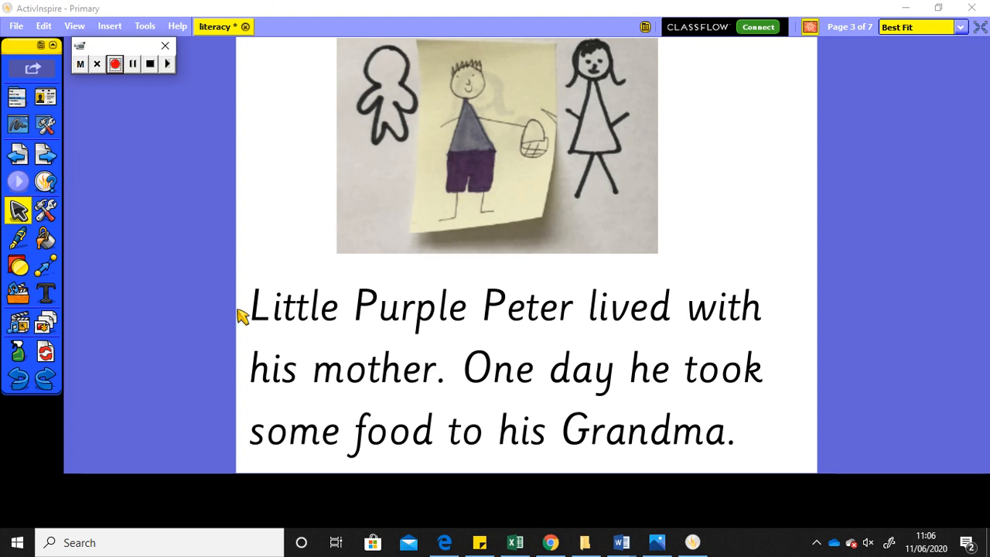
mouse_move(611, 347)
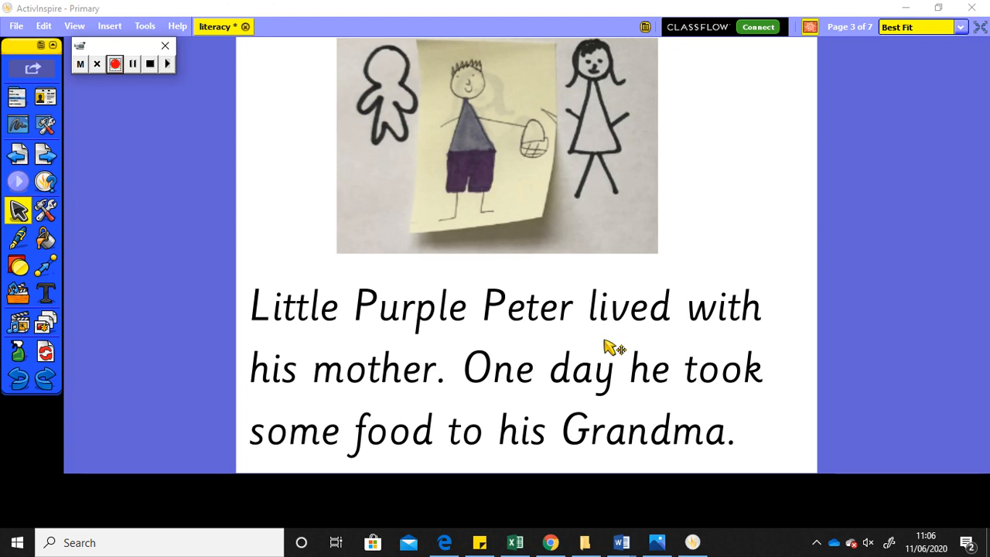
mouse_move(774, 356)
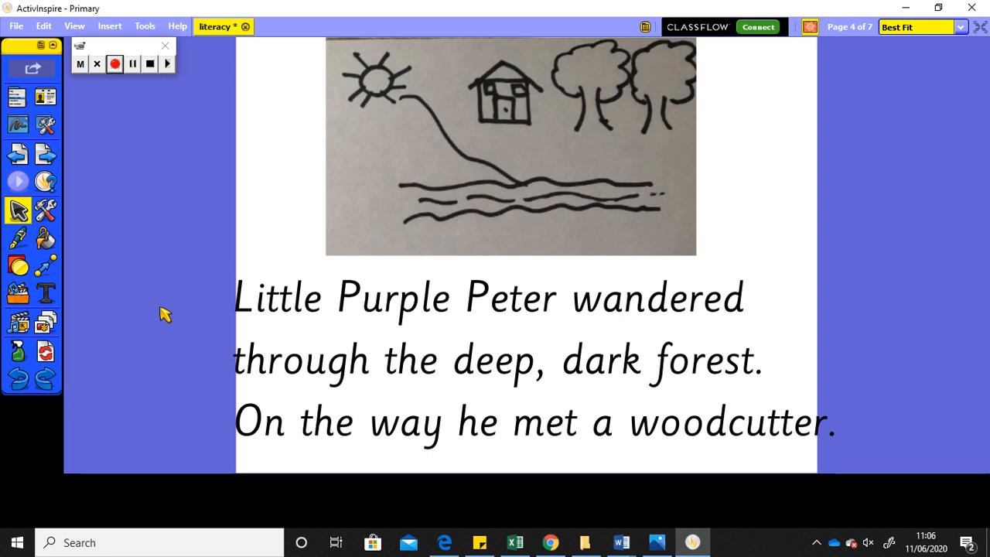
mouse_move(18, 155)
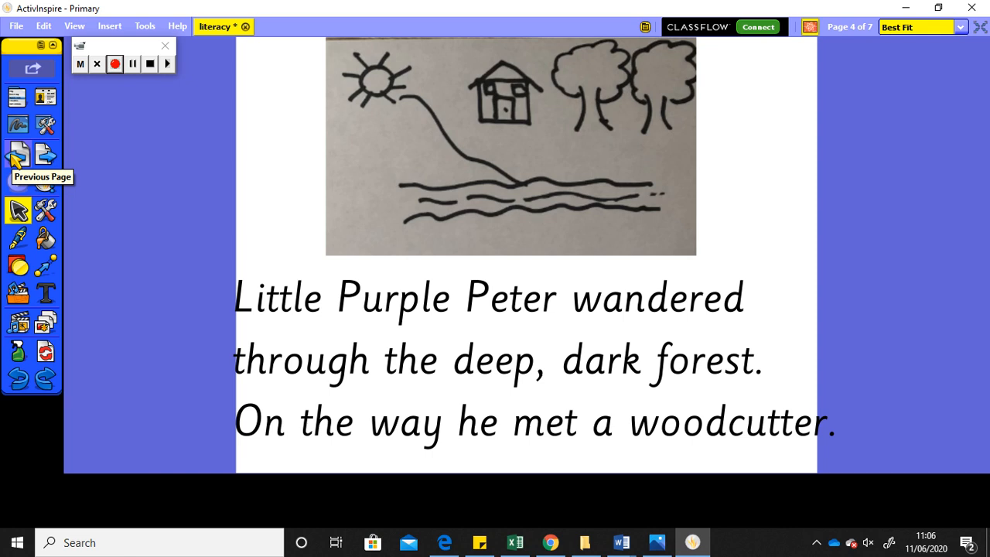
- Go back to page 2's story map to review the ticked picture scenes
left_click(19, 155)
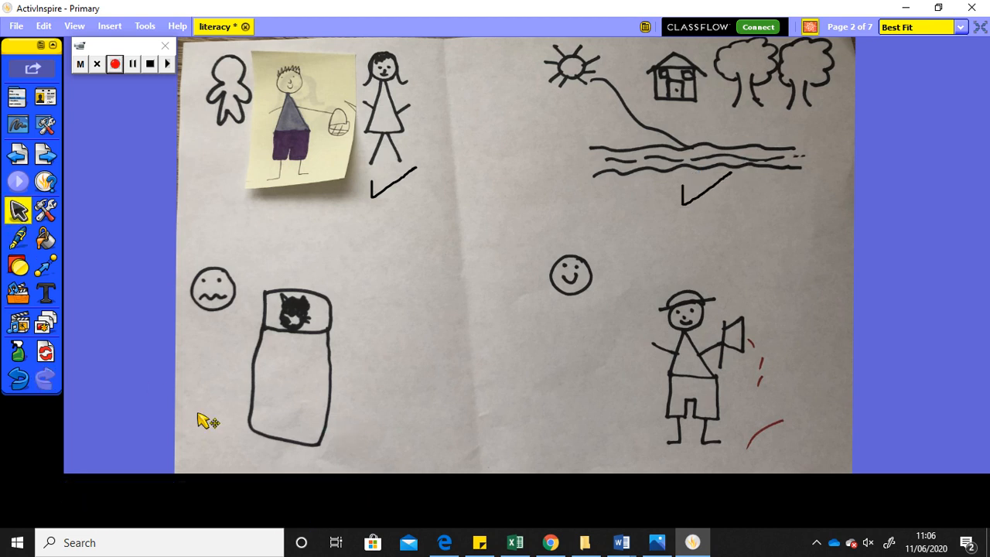
mouse_move(410, 455)
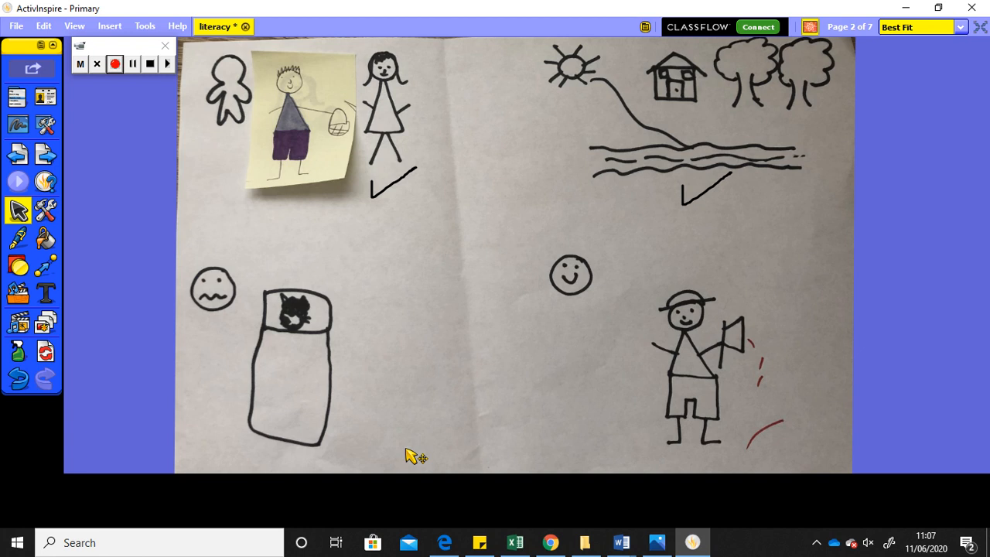
mouse_move(223, 225)
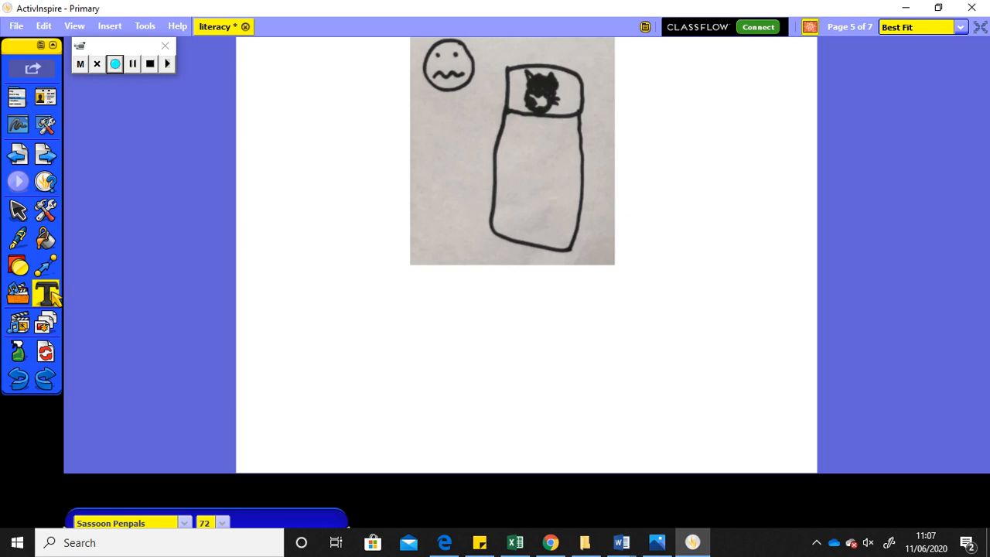
- Expand the text formatting toolbar, set to Sassoon Penpals size 72
left_click(47, 292)
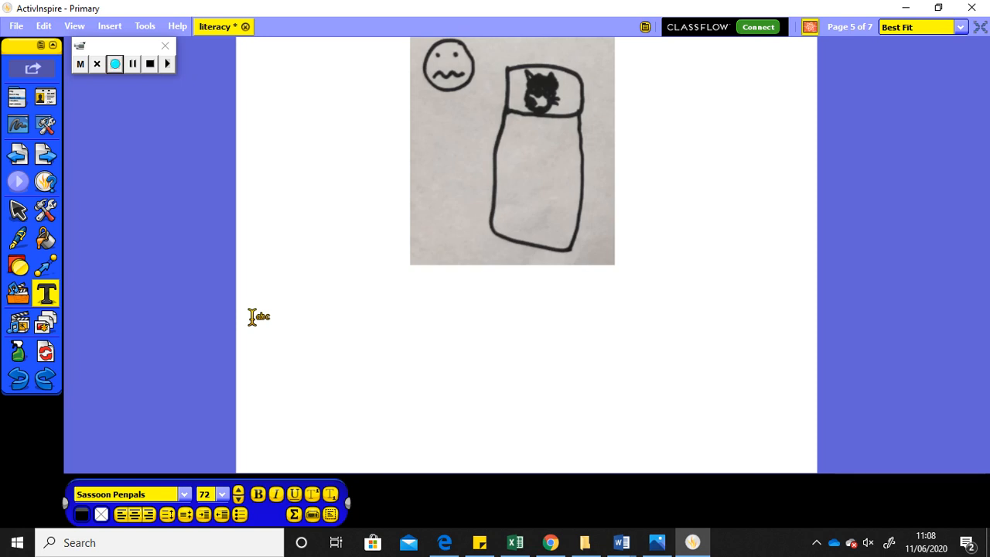
- Type "At Grandma's house, a big bad wolf was dressed up as Grandma and tried to eat Purple Peter." below the picture
left_click(260, 315)
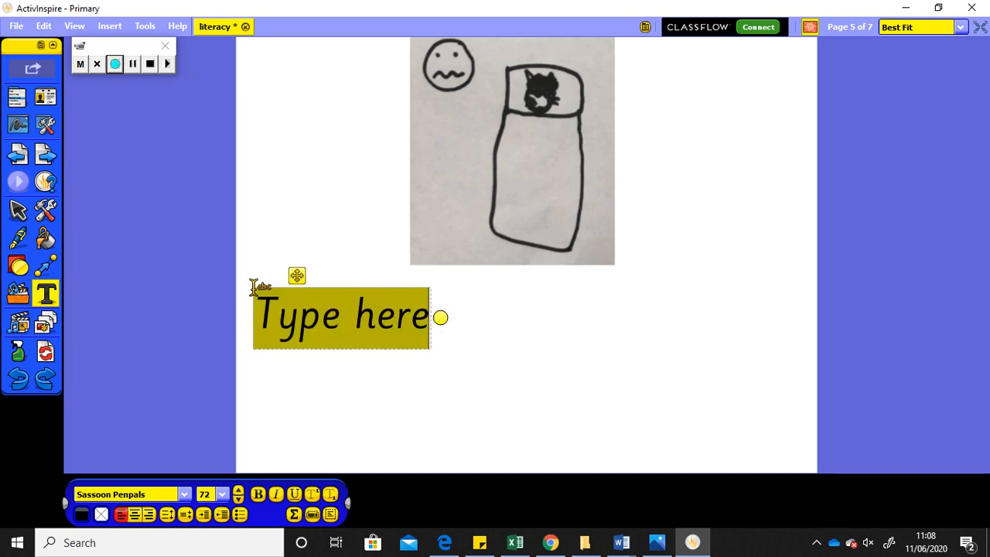
type("At")
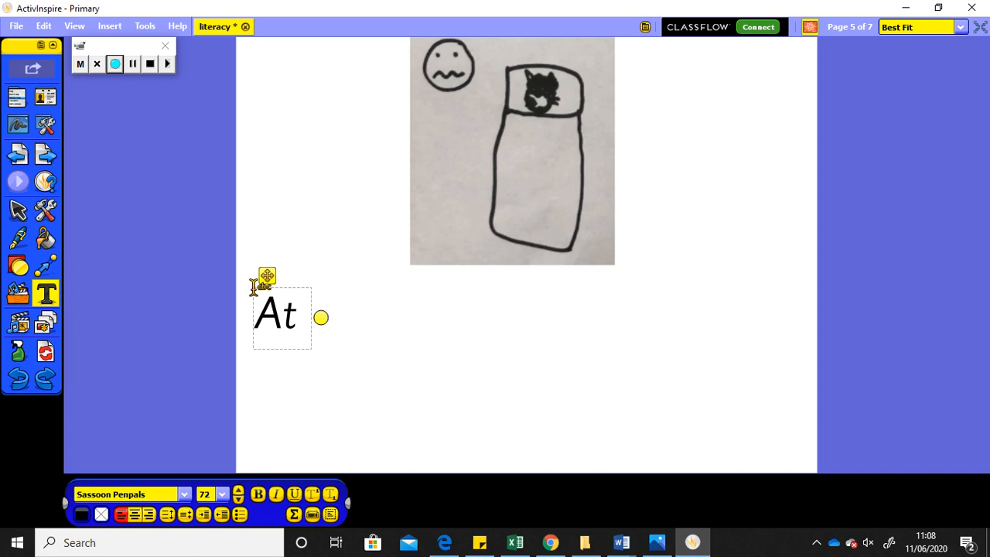
type("Grandmas")
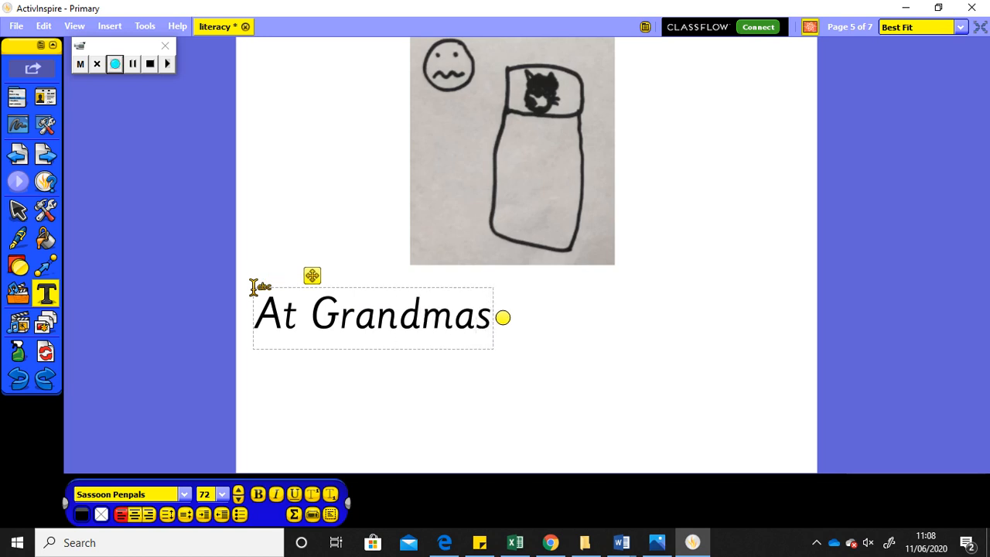
type("'s")
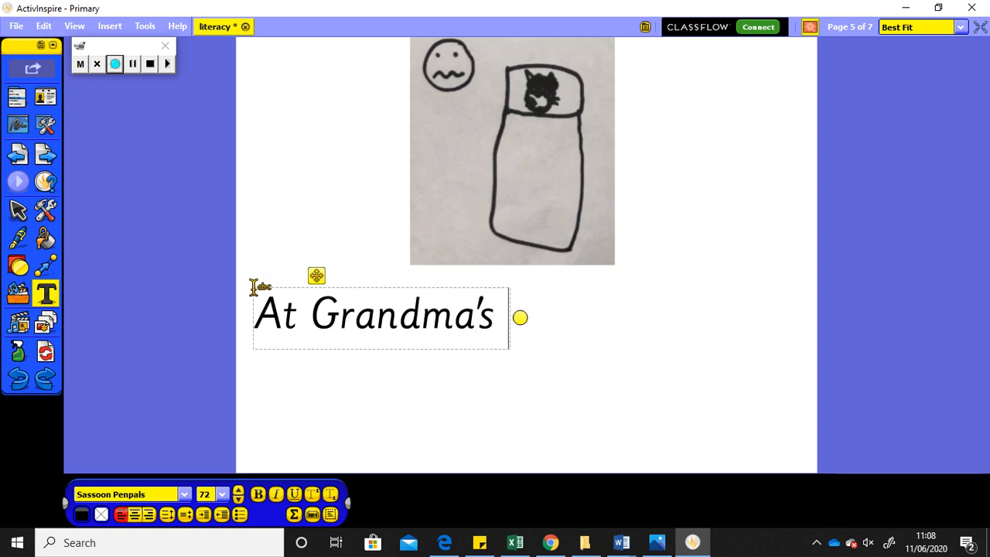
type("house")
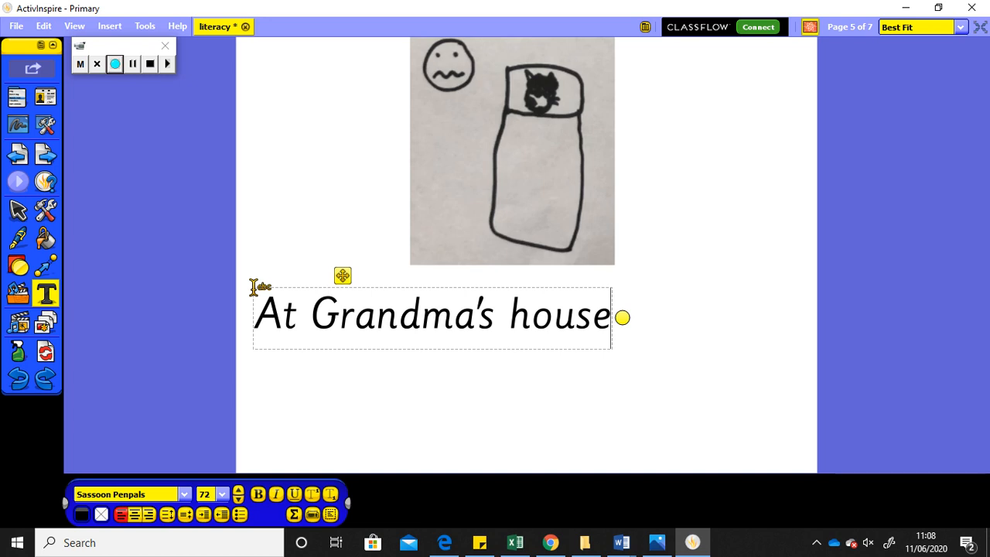
type(", a")
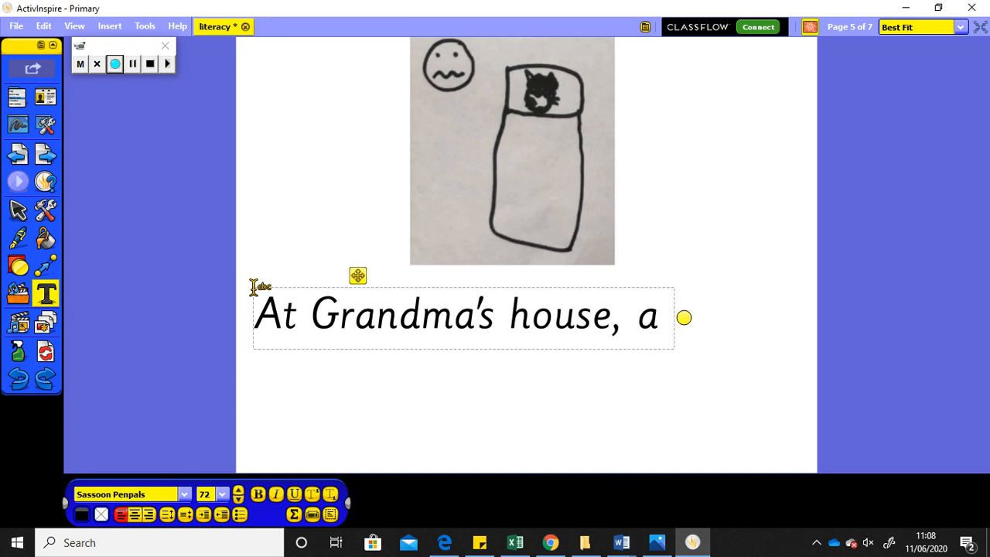
type("big ba")
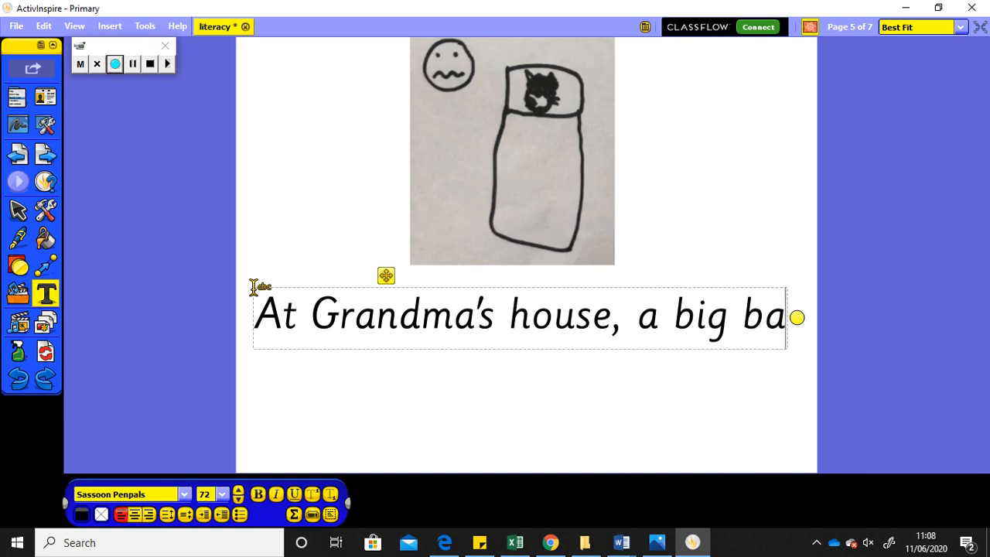
type("d w")
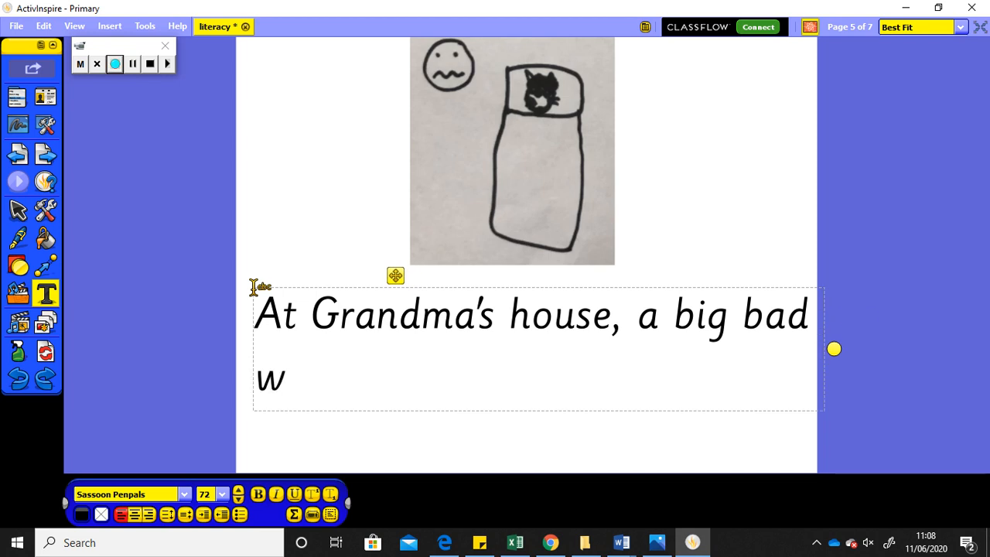
type("olf was")
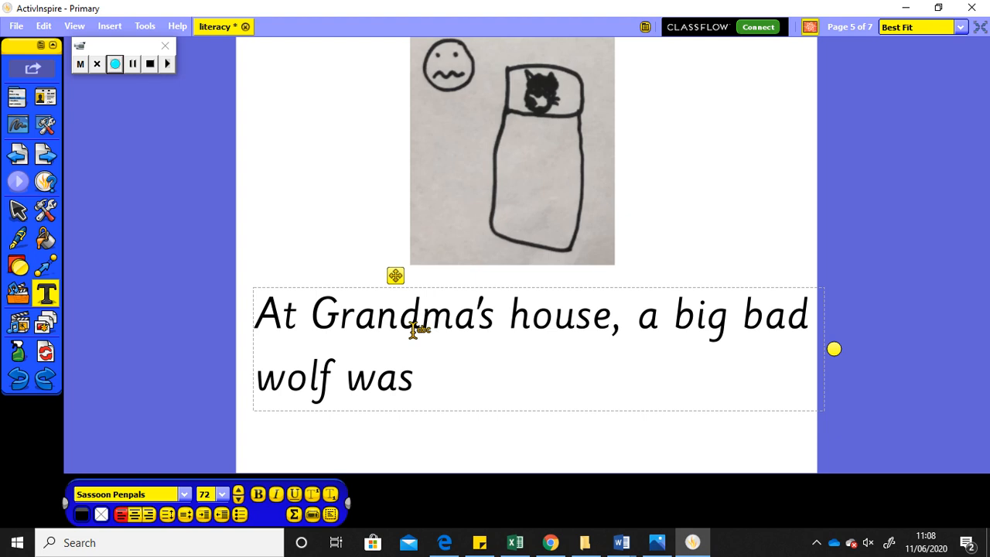
type("dr")
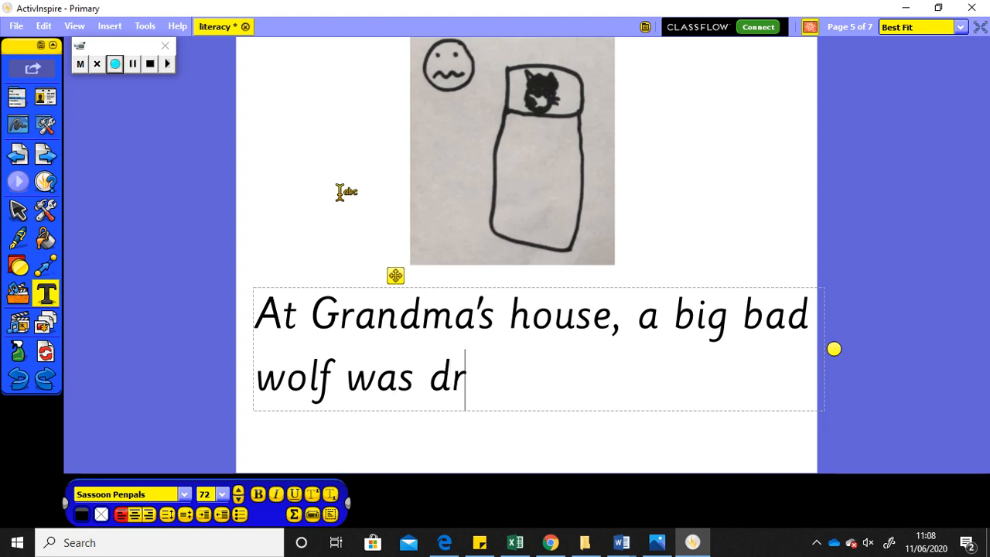
type("essed up a")
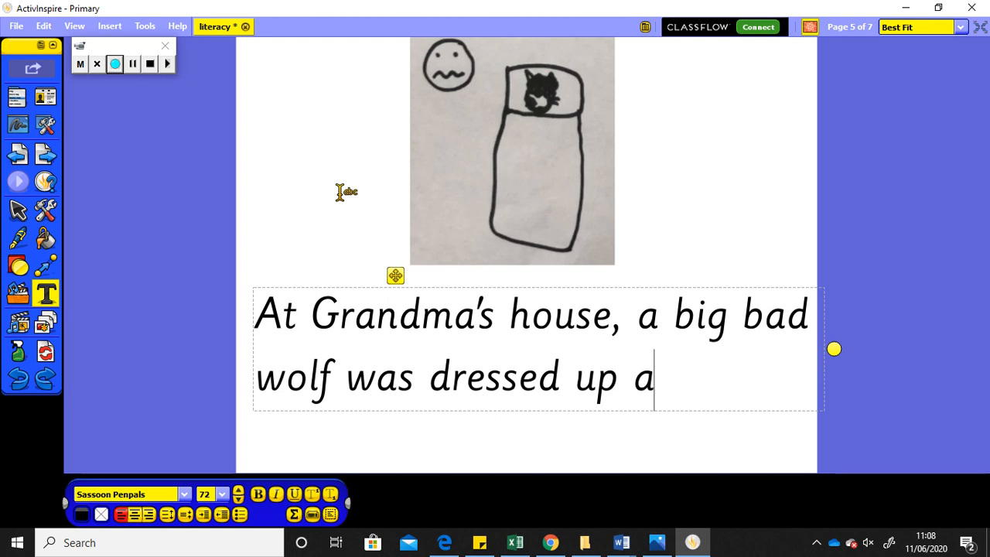
type("s Grandma")
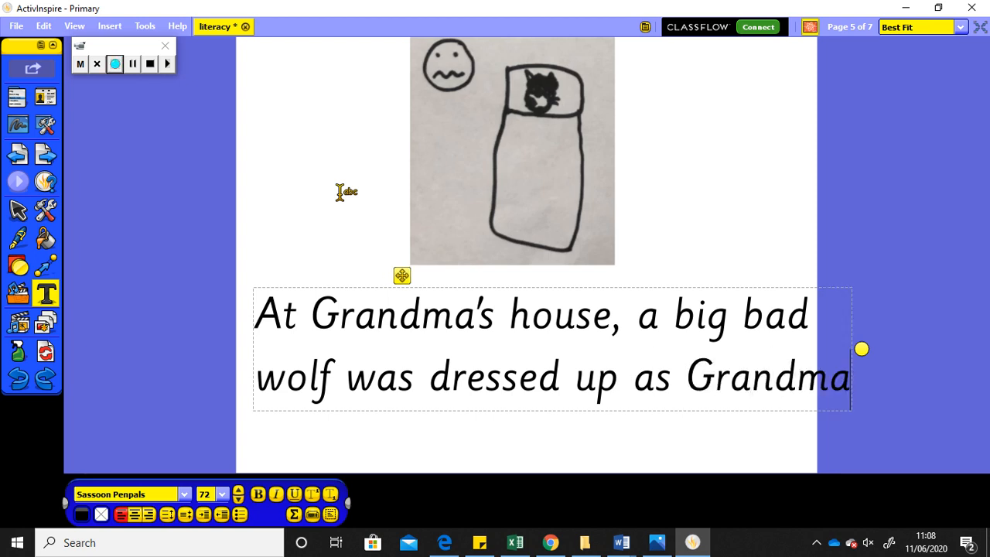
type("a")
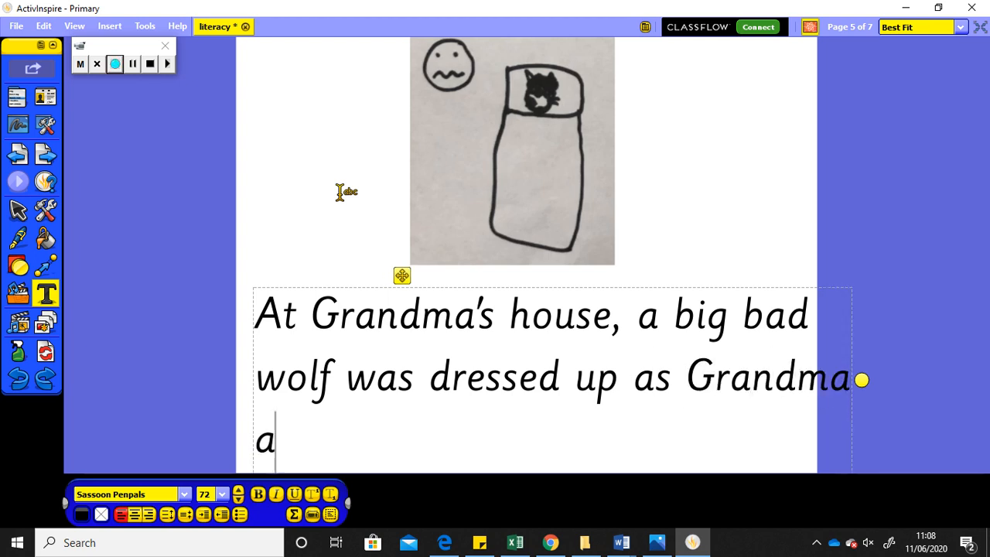
type("nd tried to")
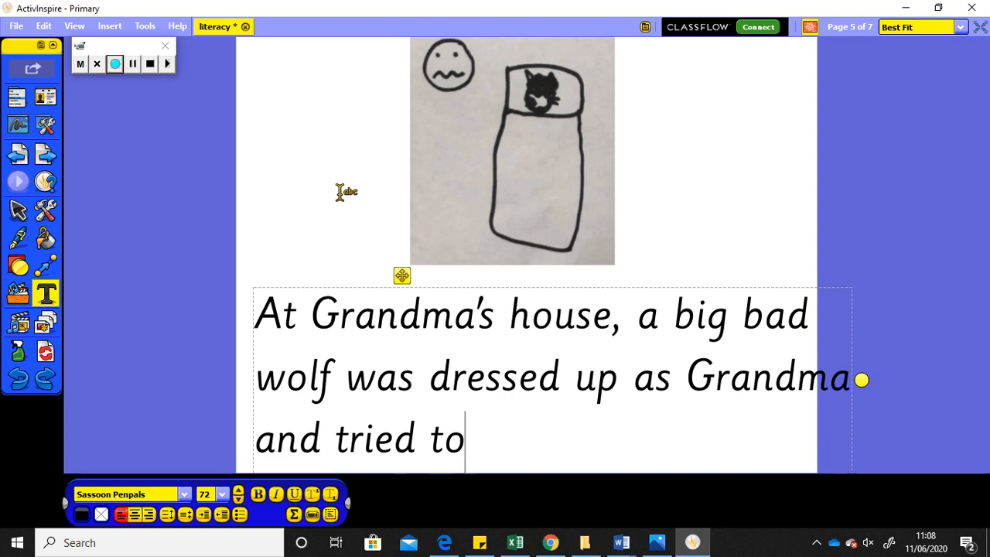
type("eat")
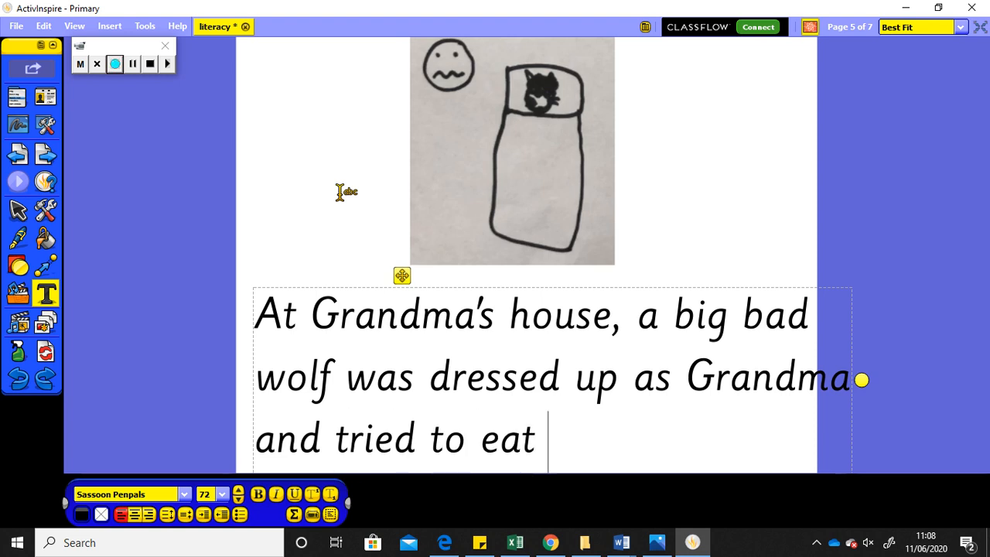
type("Pur")
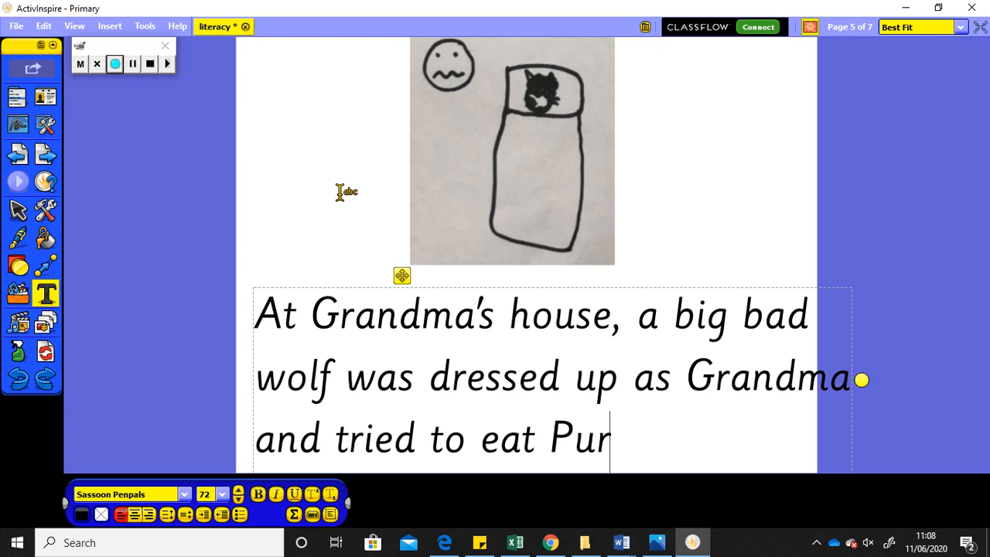
type("ple Peter")
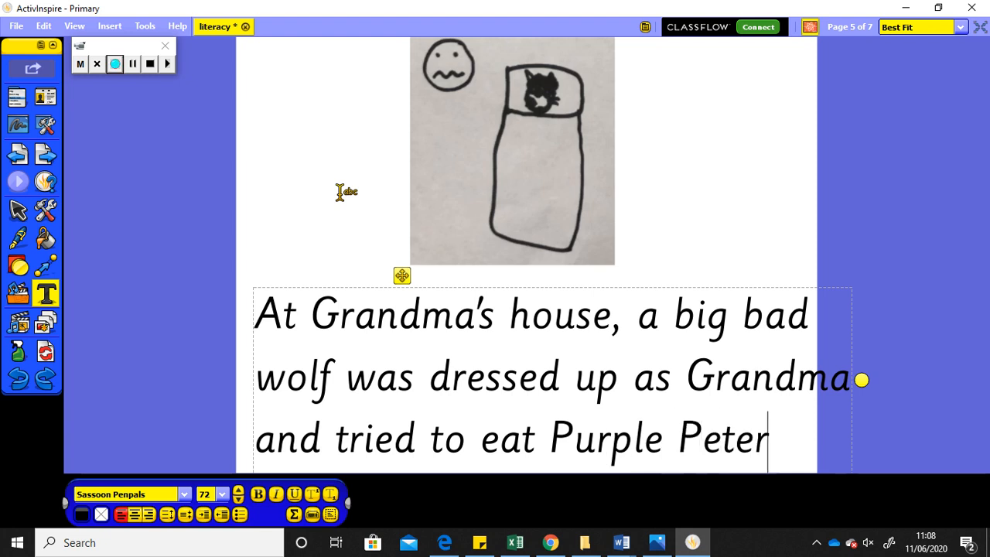
type(".")
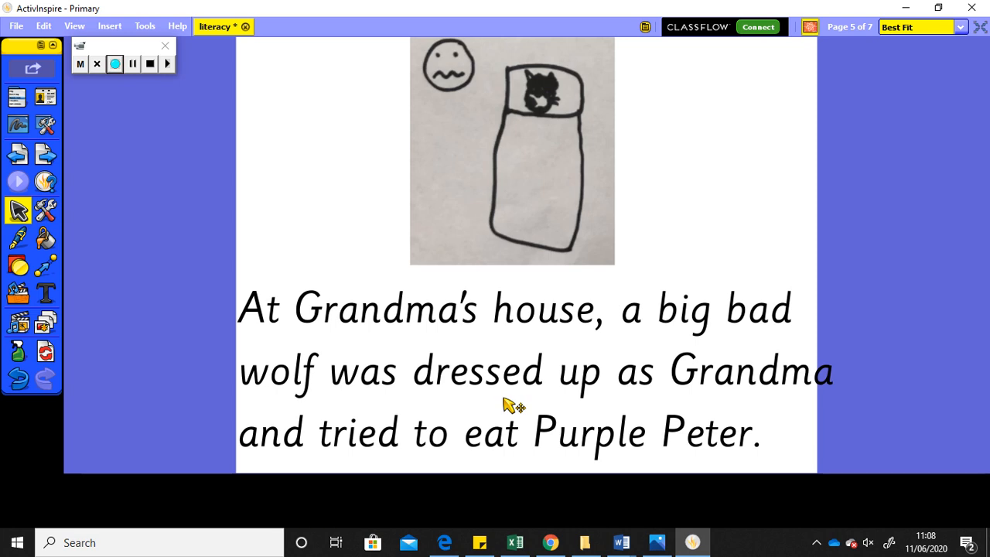
mouse_move(580, 340)
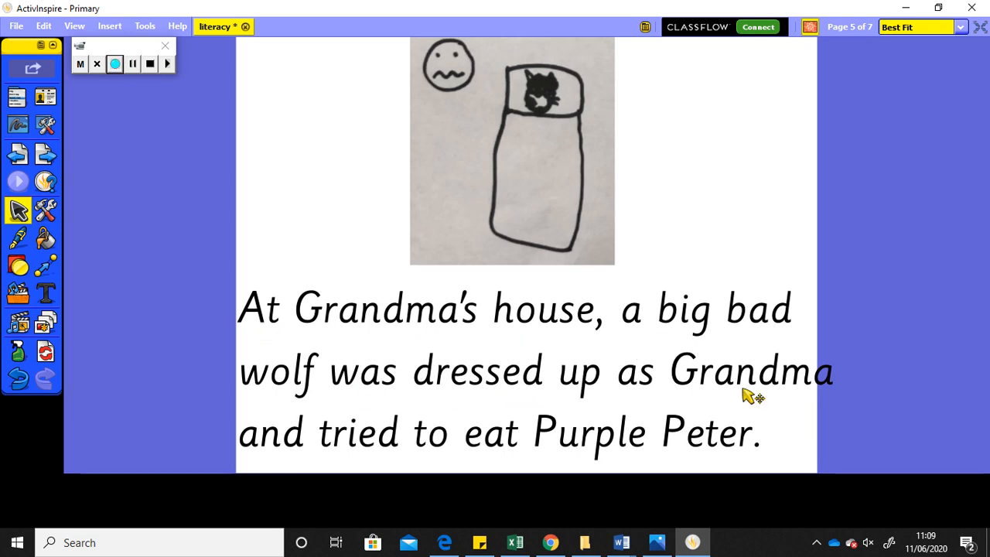
mouse_move(715, 452)
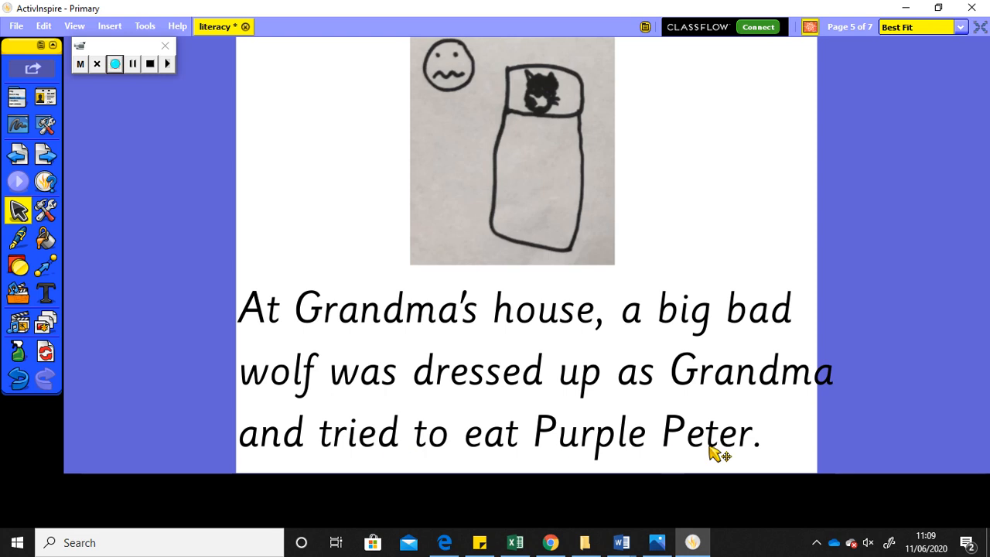
mouse_move(780, 455)
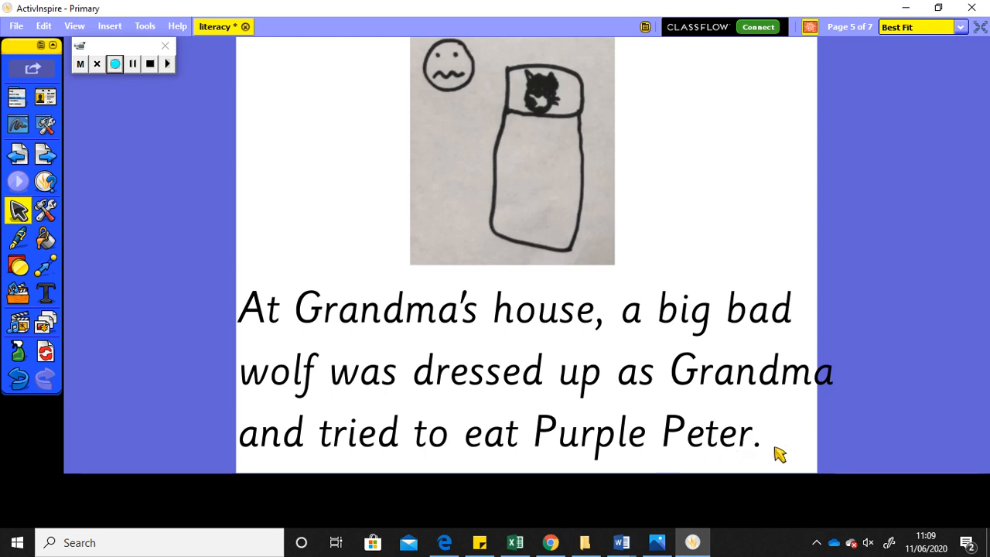